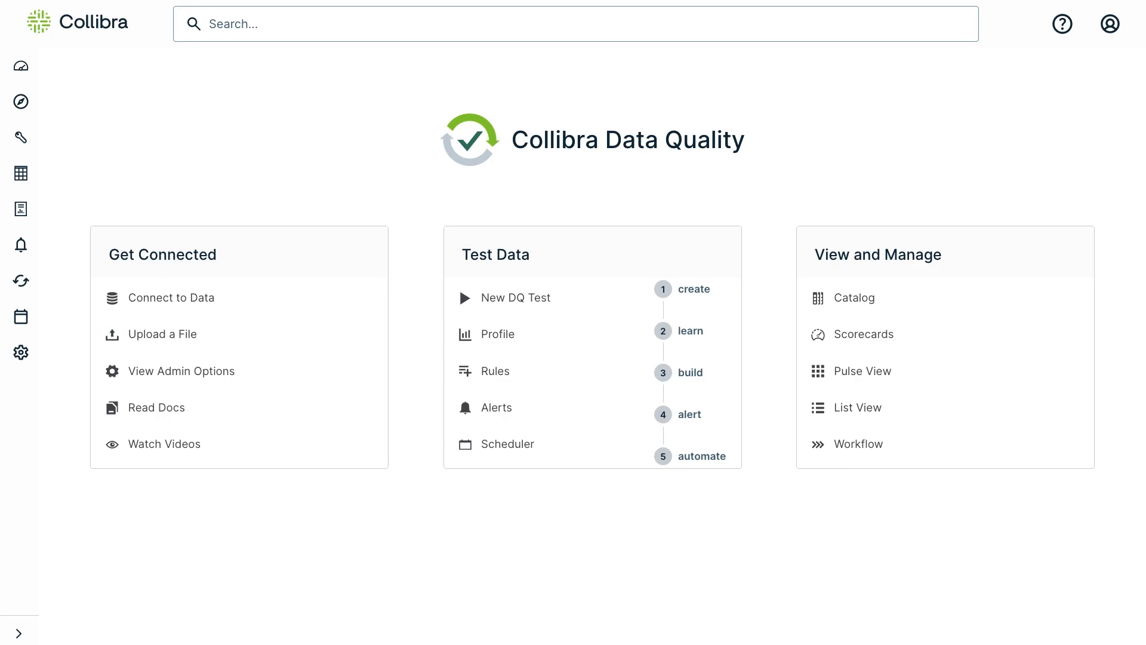
pyautogui.moveTo(331, 155)
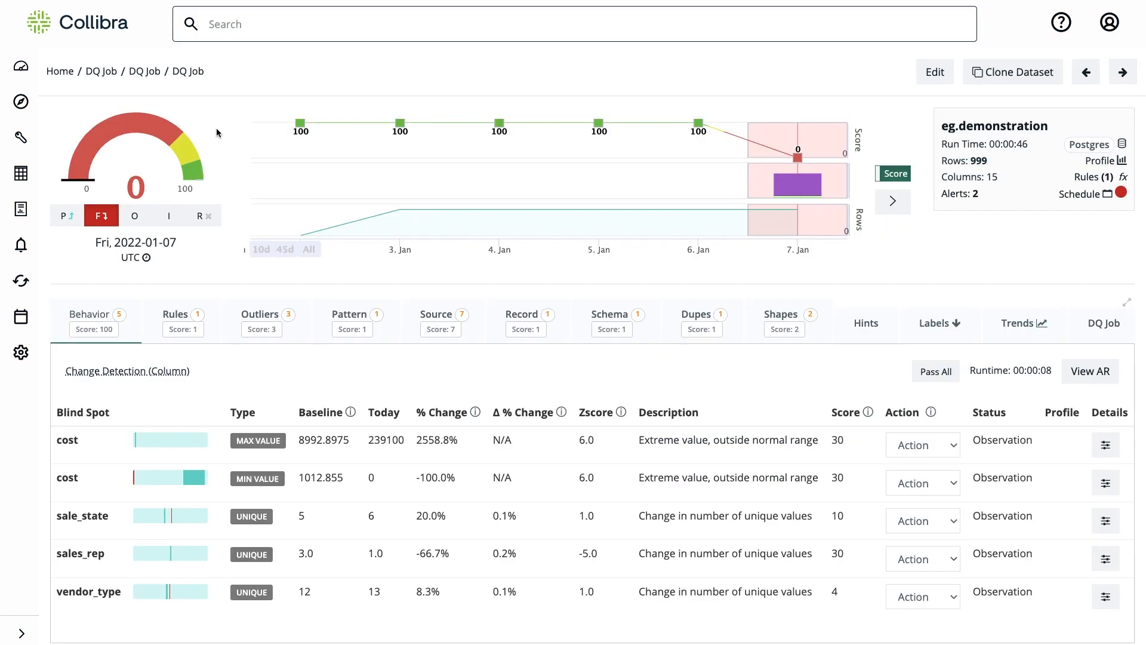
pyautogui.moveTo(88, 260)
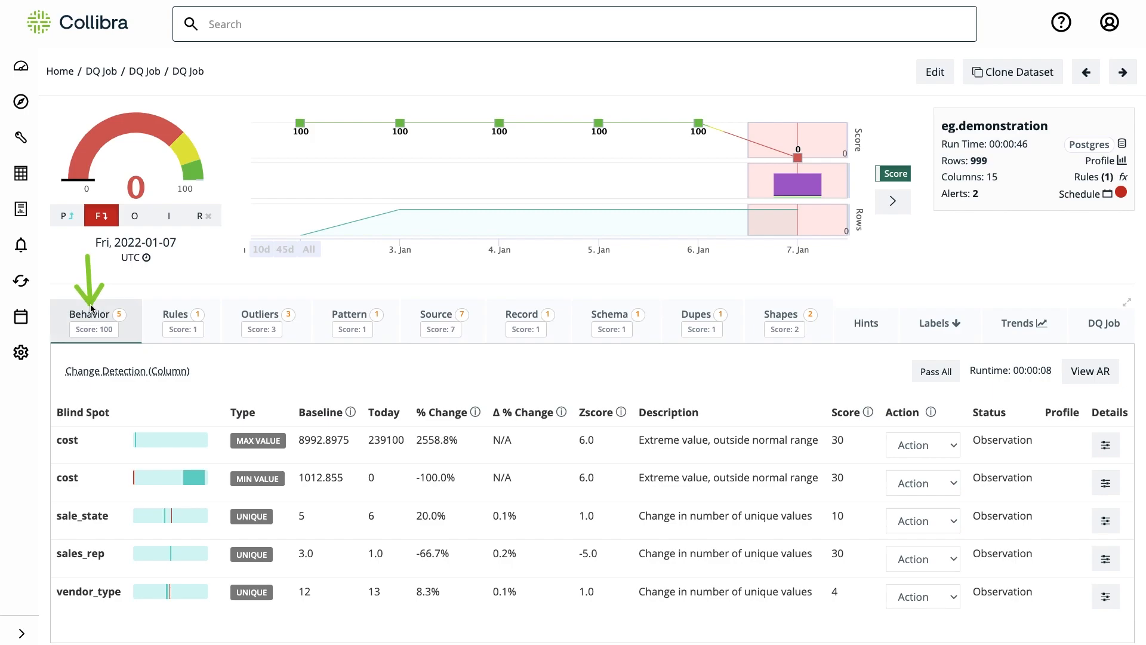
pyautogui.moveTo(339, 390)
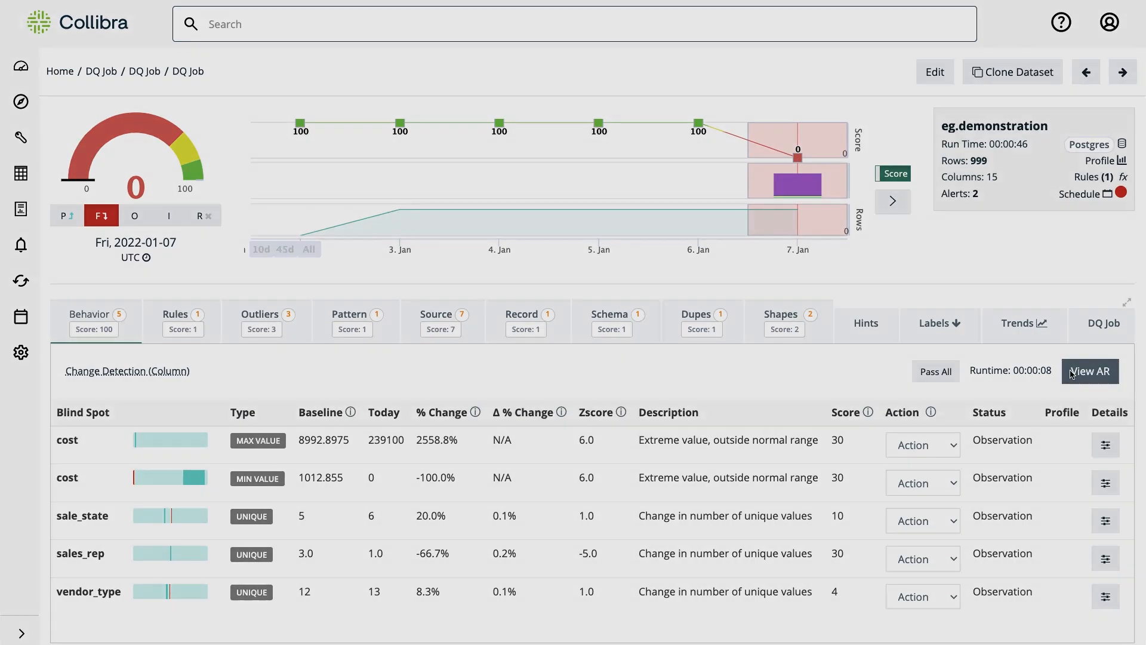
pyautogui.click(1089, 371)
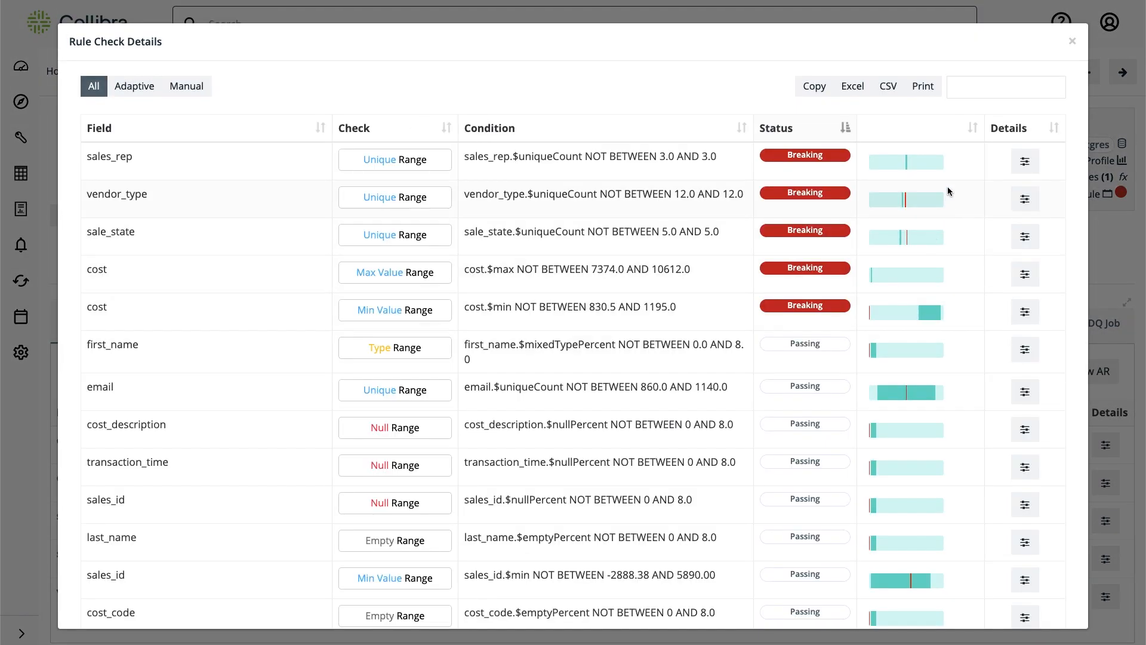
pyautogui.write('null')
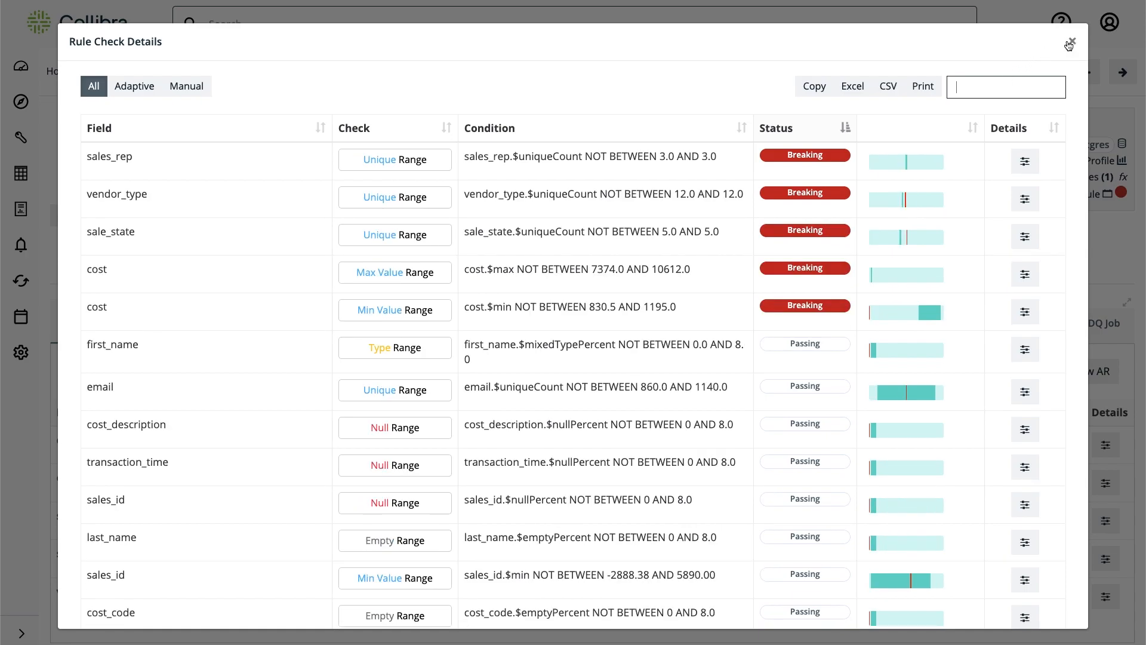
pyautogui.click(1069, 43)
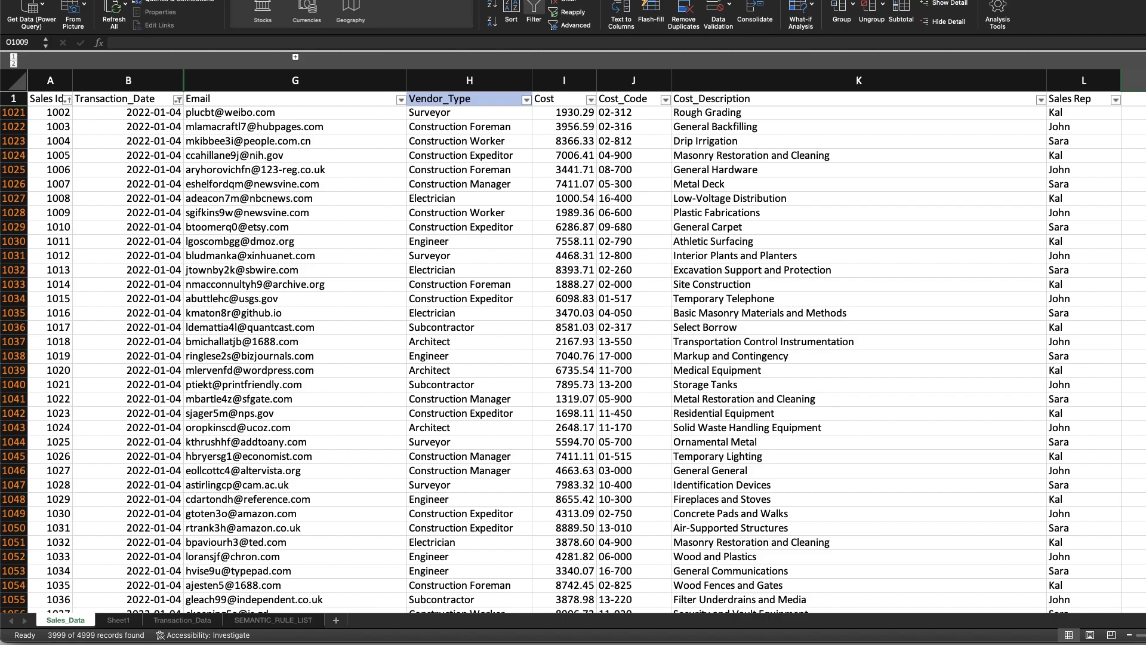
pyautogui.moveTo(227, 205)
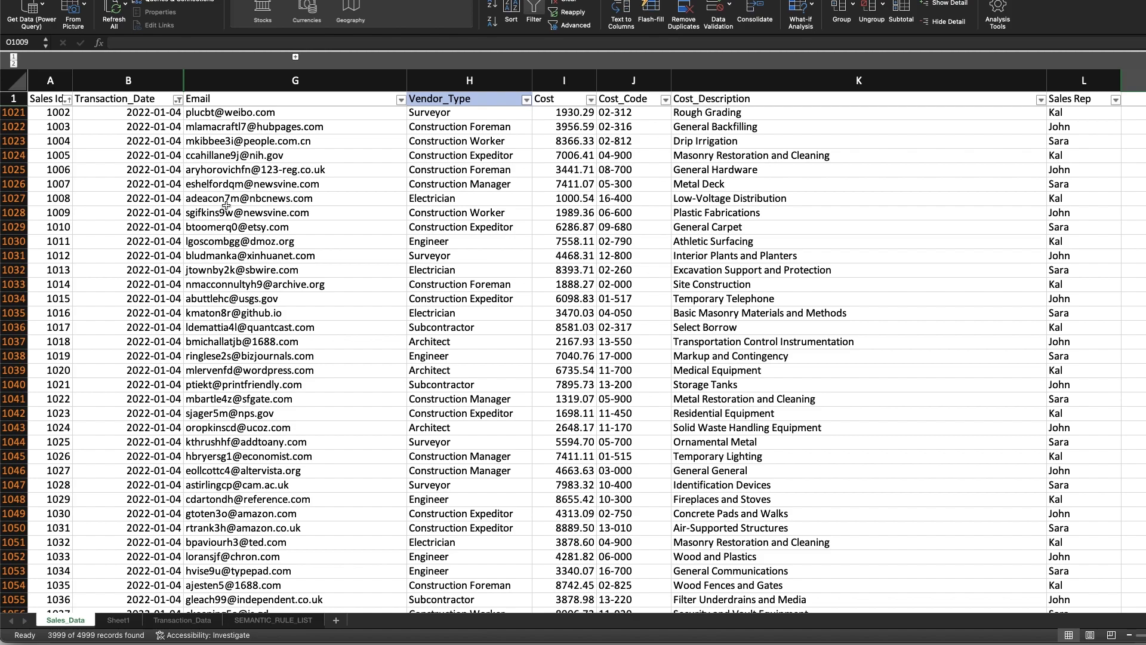
pyautogui.moveTo(101, 154)
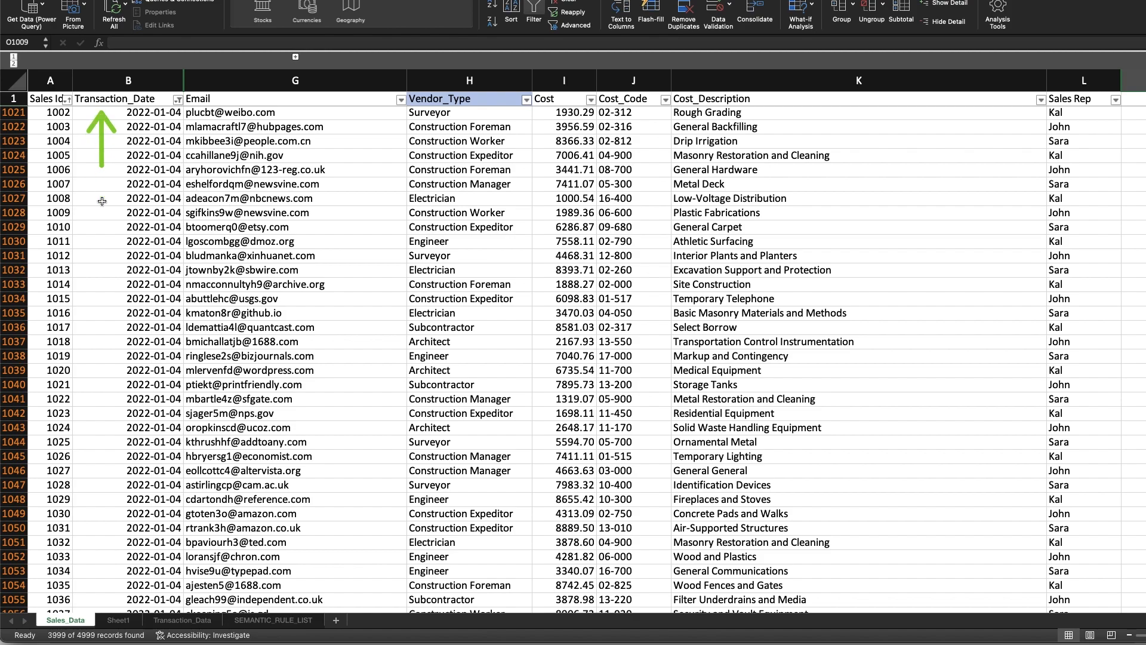
pyautogui.moveTo(104, 227)
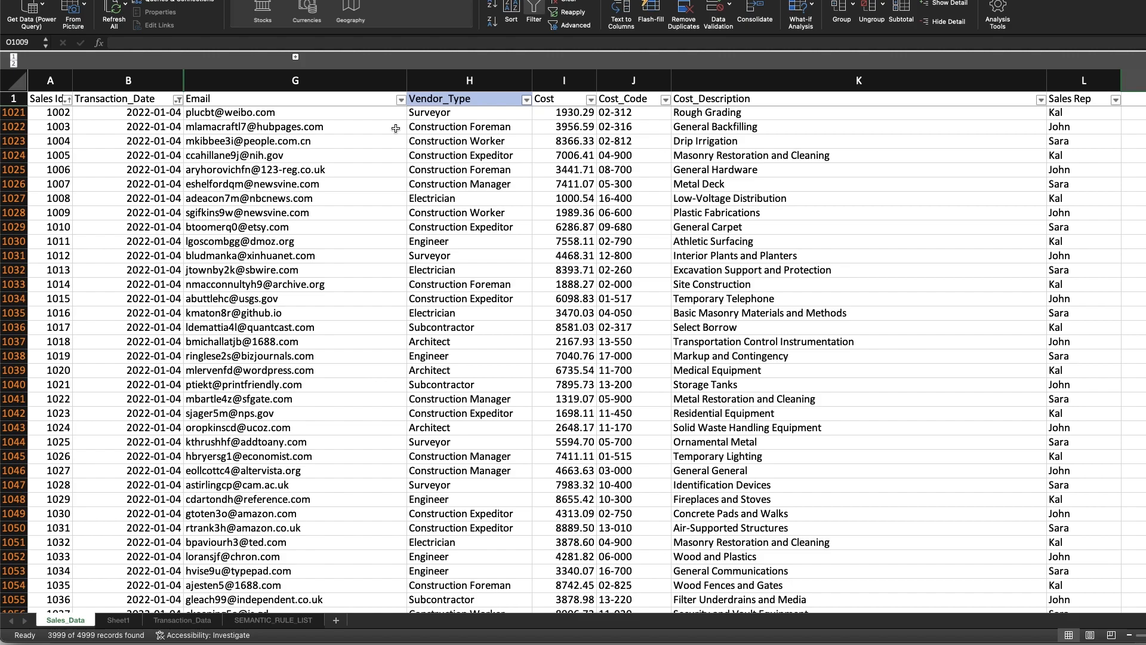
# Scroll up in Sales_Data to show John's filtered rows with the 239100 and 0 costs
pyautogui.scroll(3)
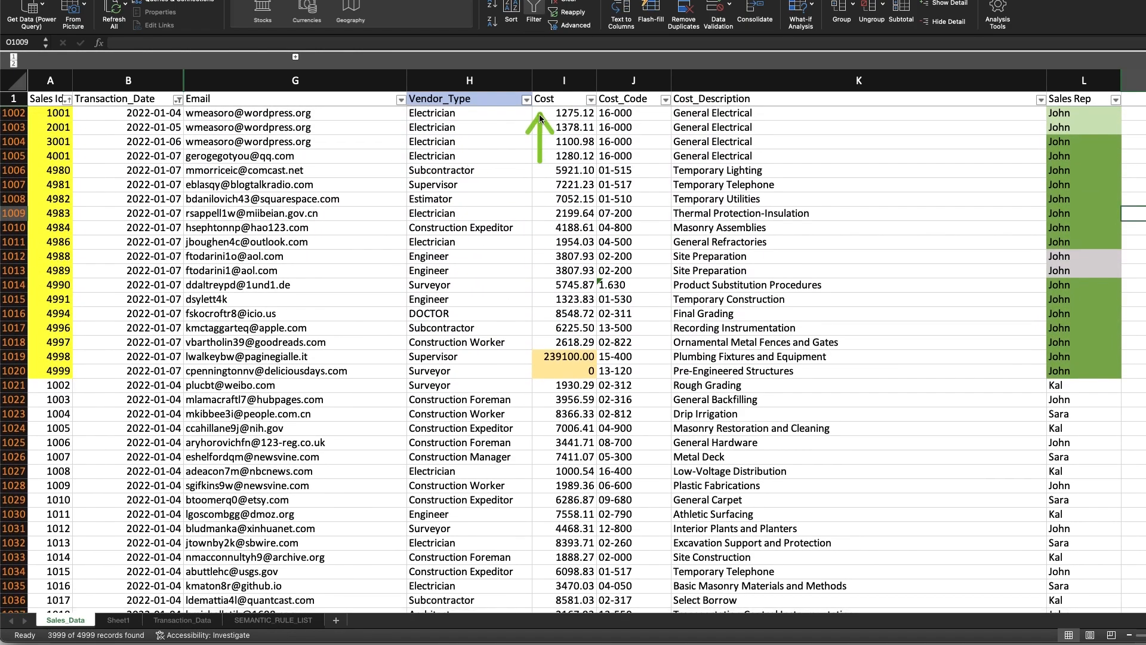
pyautogui.click(564, 113)
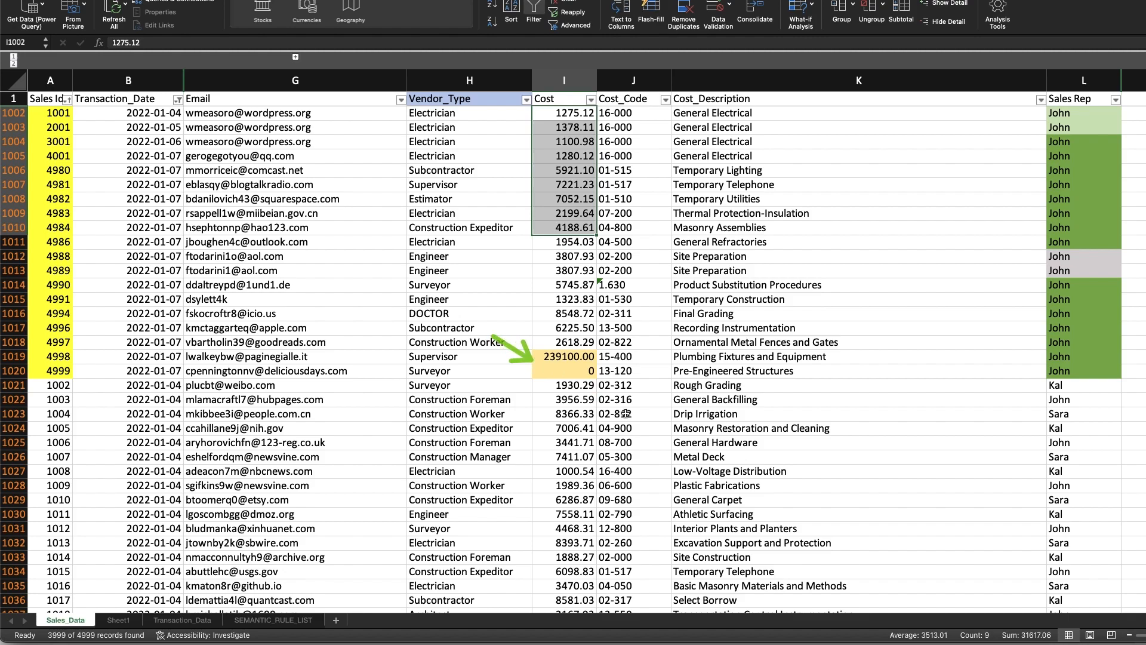
pyautogui.click(857, 170)
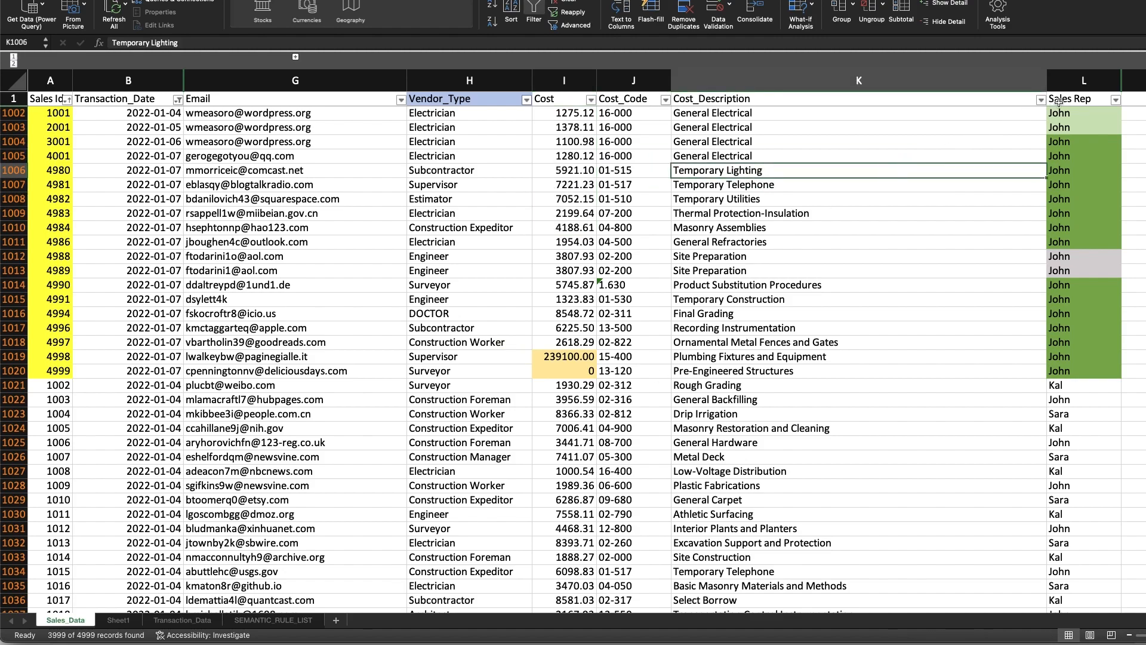
pyautogui.click(1084, 99)
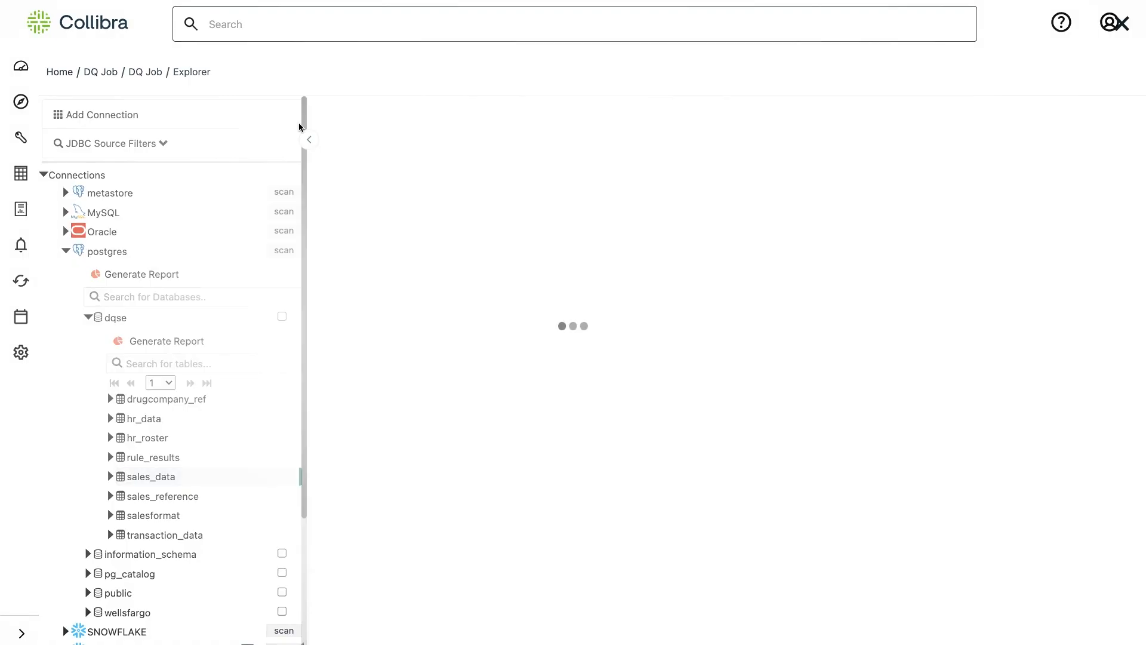
# Create a new DQ job on the postgres dqse sales_data table
pyautogui.click(110, 476)
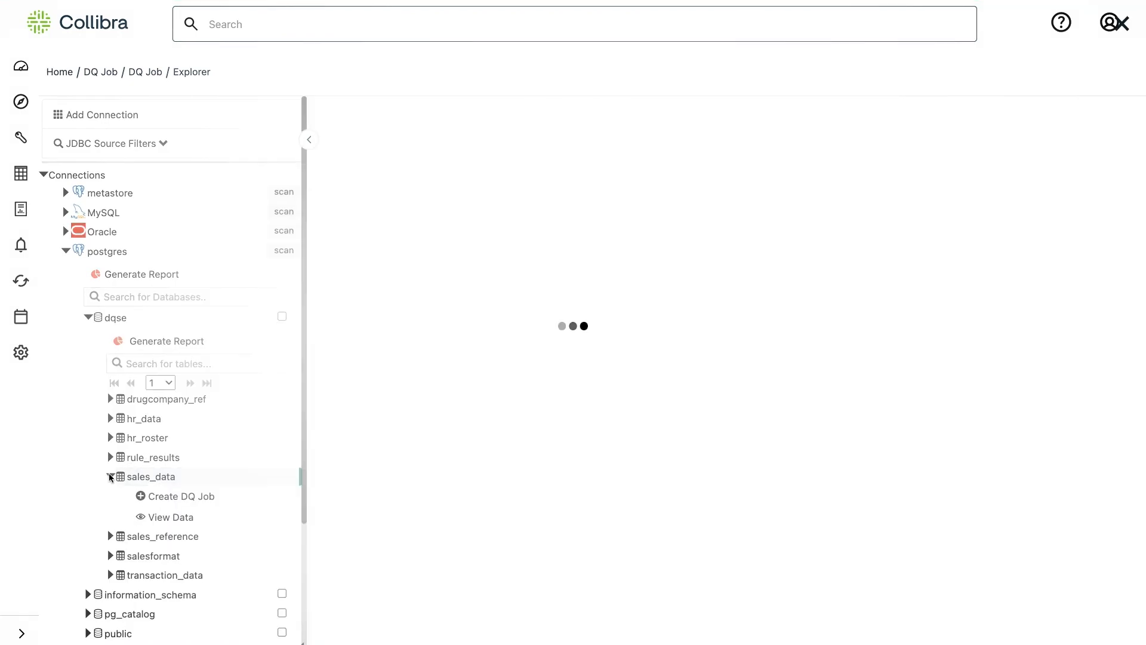
pyautogui.click(181, 496)
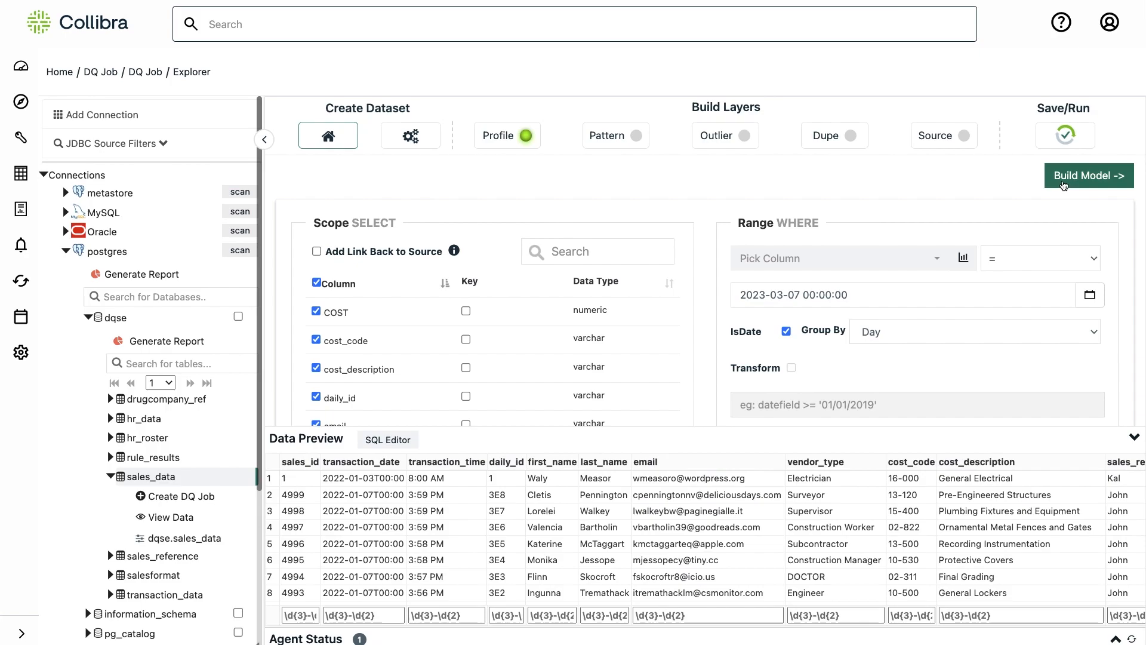
# Enable MAX and MIN behavior tracking, then run the DQ job
pyautogui.click(1088, 175)
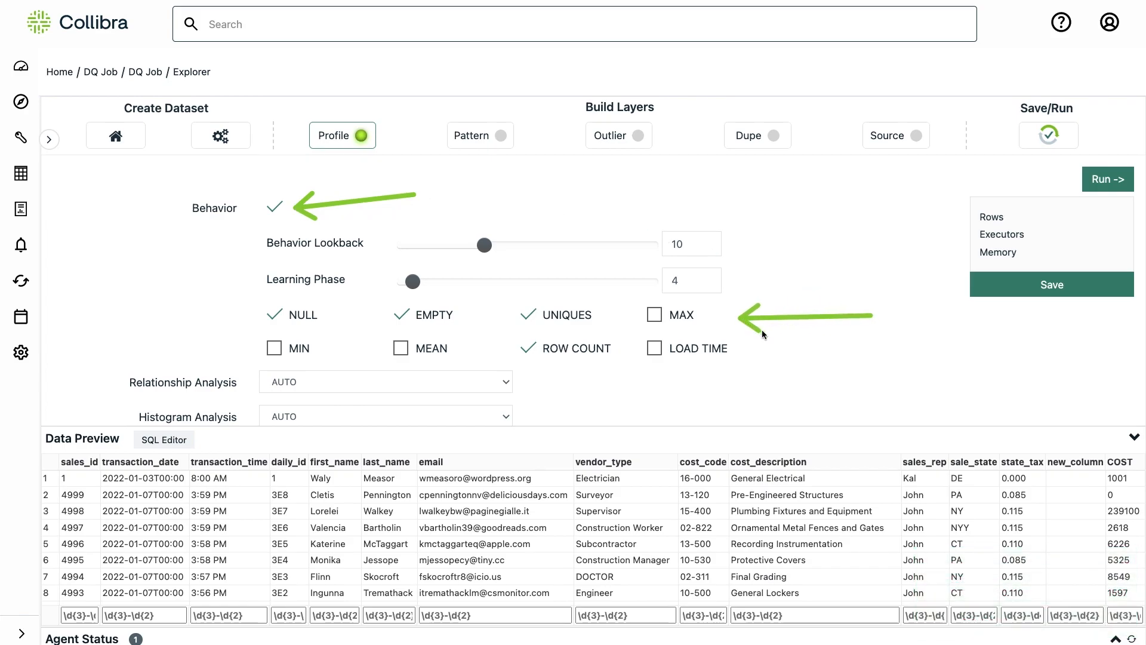
pyautogui.click(654, 314)
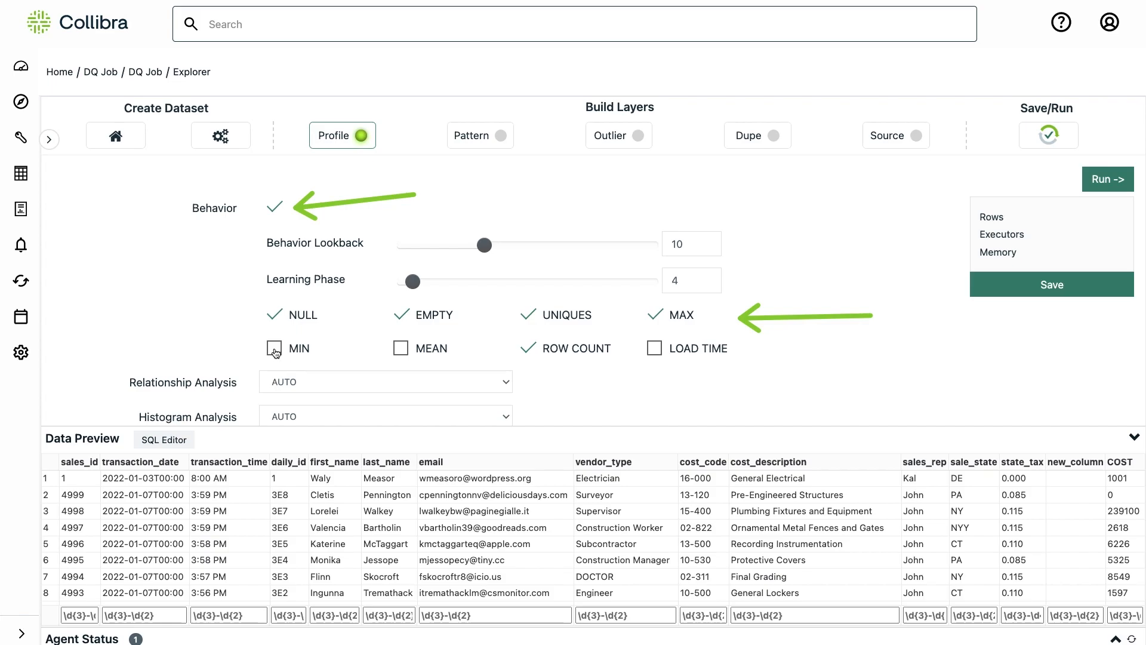
pyautogui.click(274, 348)
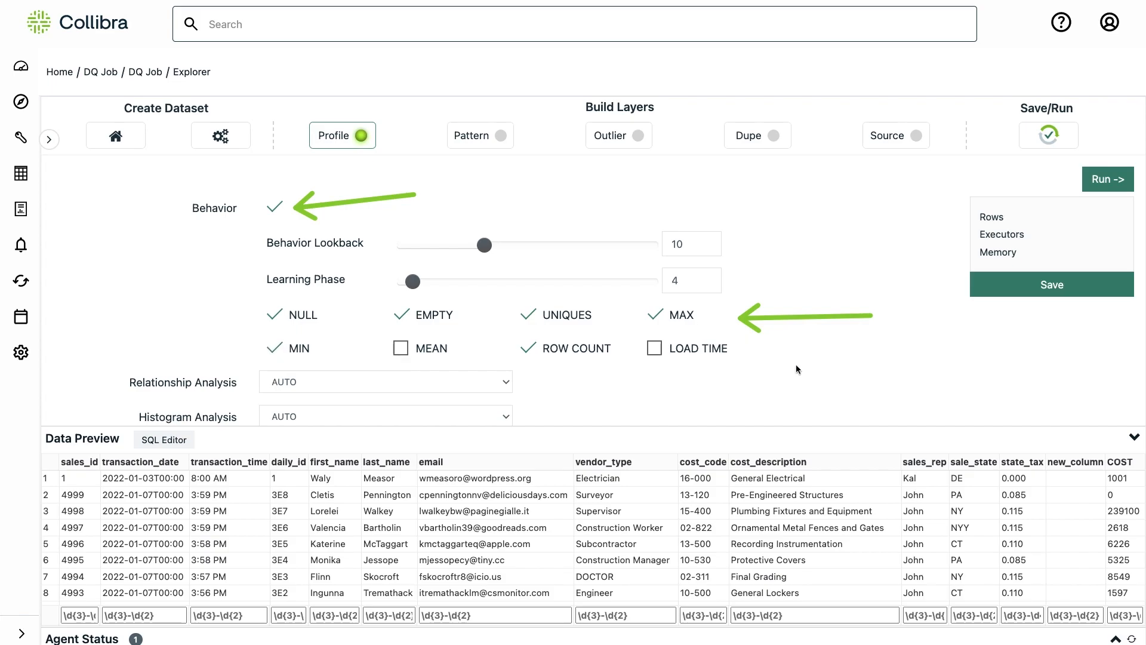
pyautogui.click(1108, 179)
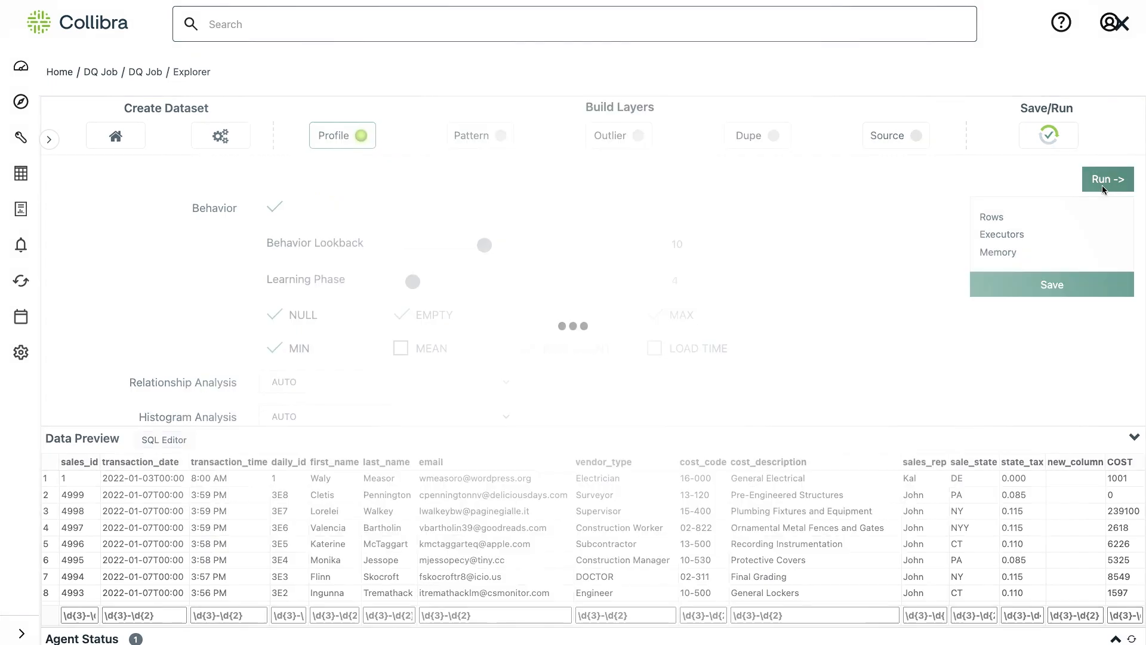
pyautogui.click(1052, 285)
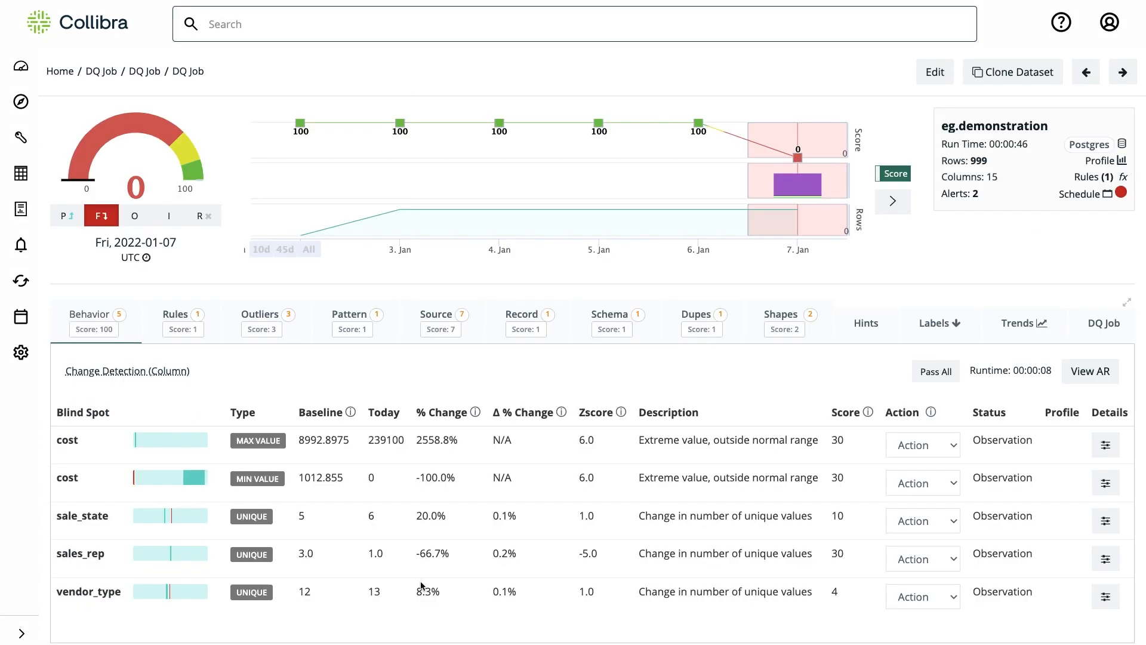
pyautogui.moveTo(203, 386)
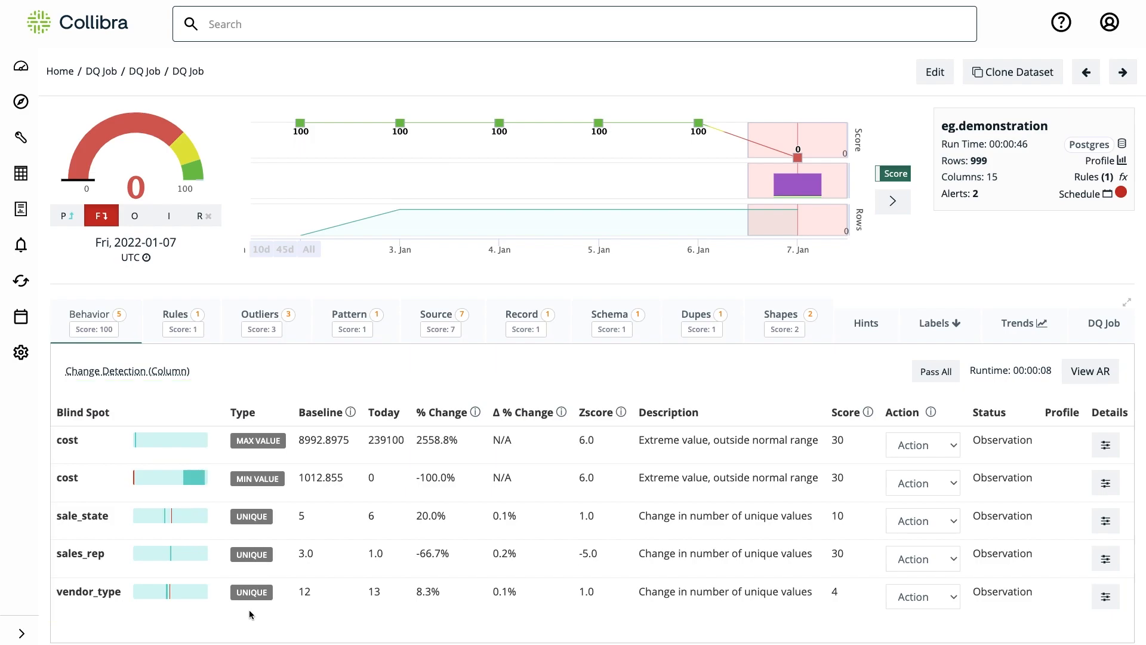
pyautogui.moveTo(1097, 567)
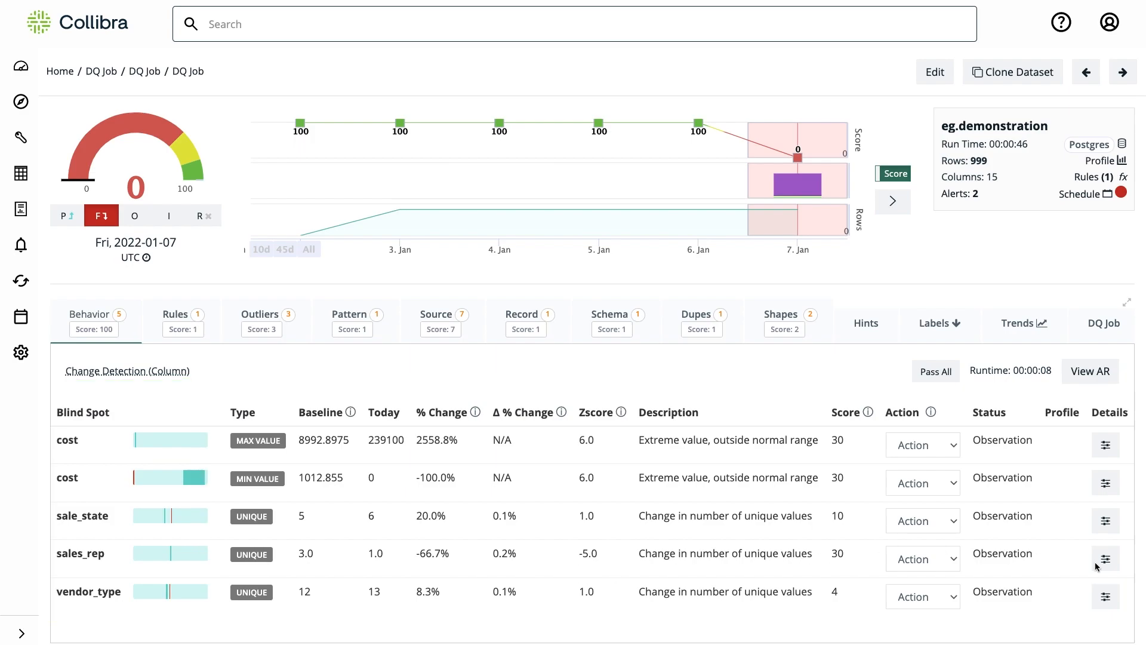
# Open the sales_rep unique-values change detection details showing the -66.7% drop
pyautogui.click(1105, 559)
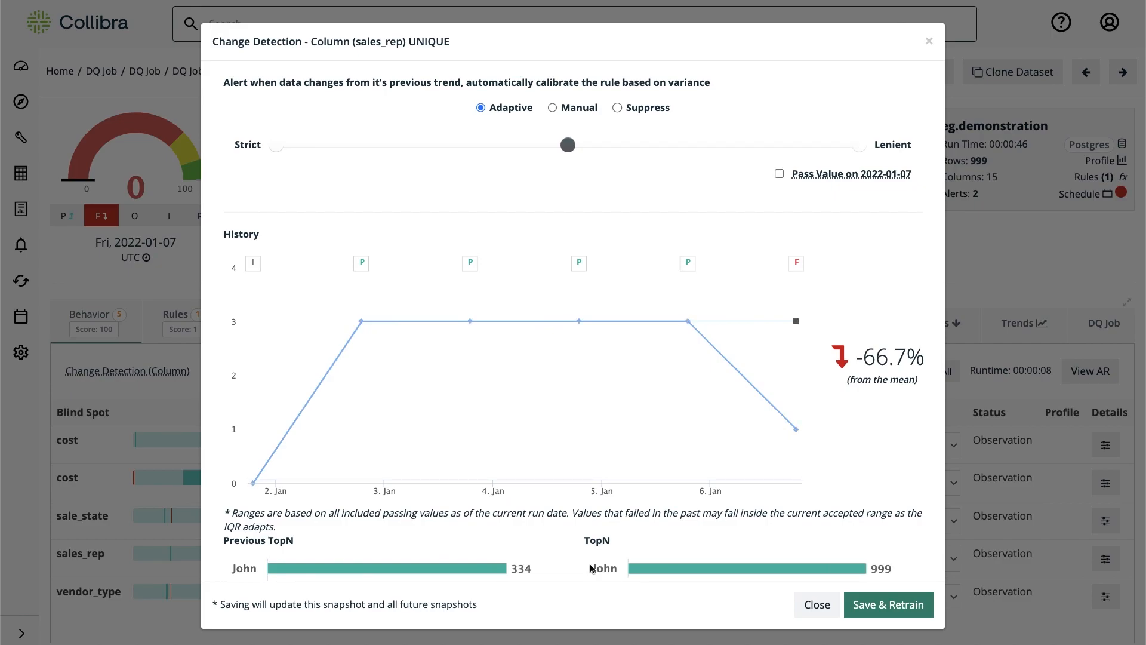
pyautogui.scroll(-3)
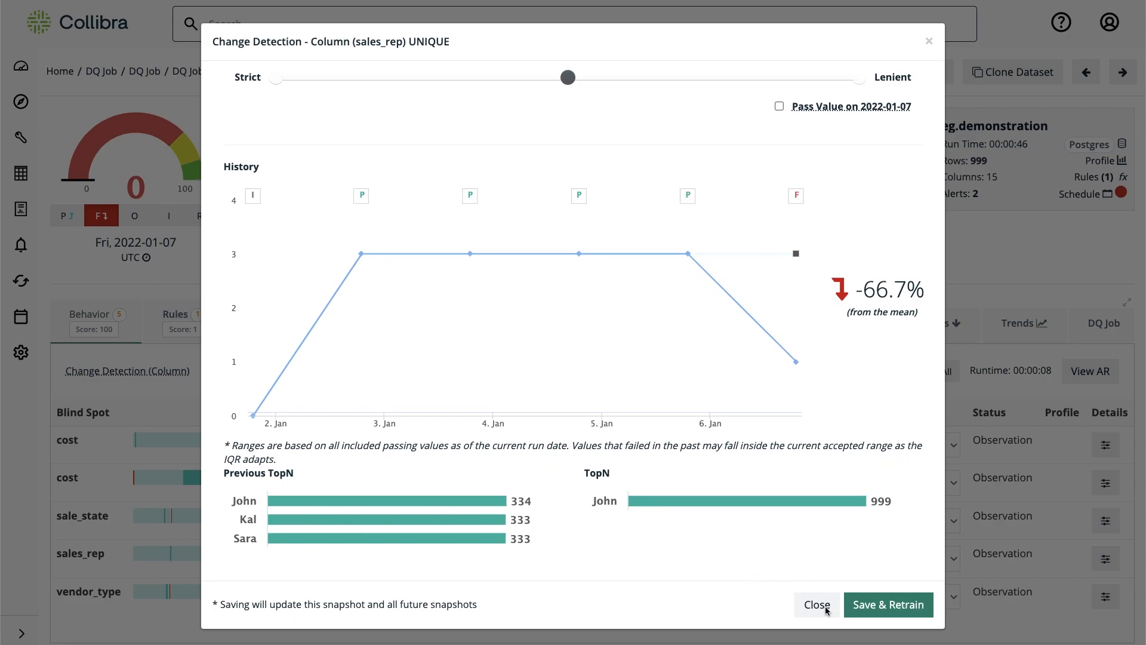
pyautogui.click(817, 604)
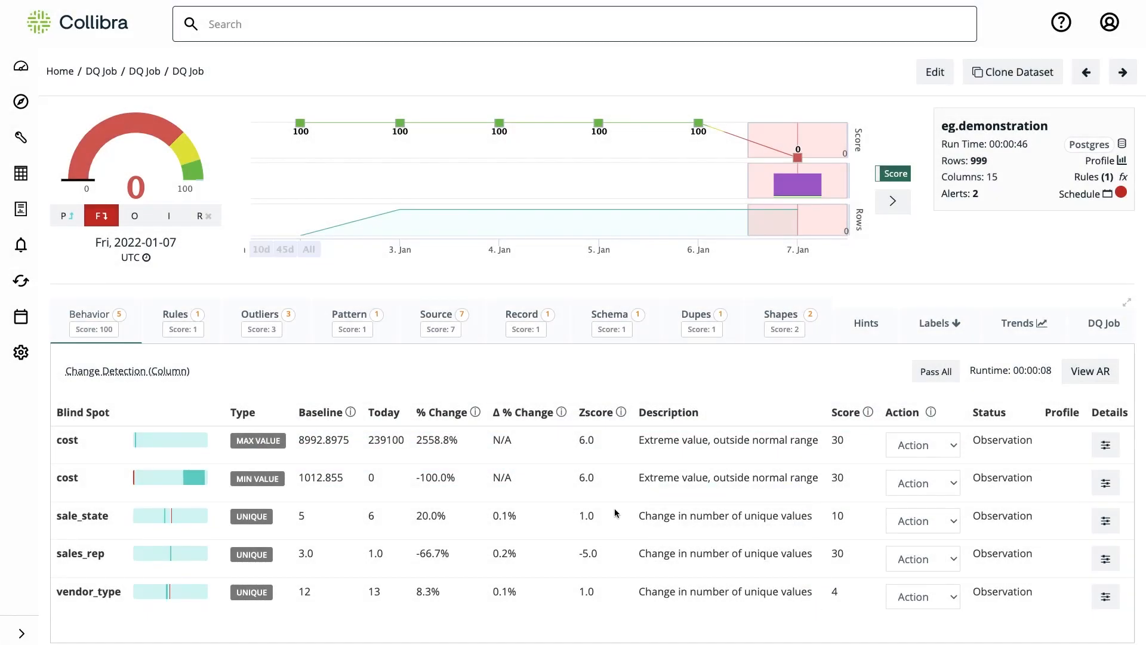
pyautogui.moveTo(115, 430)
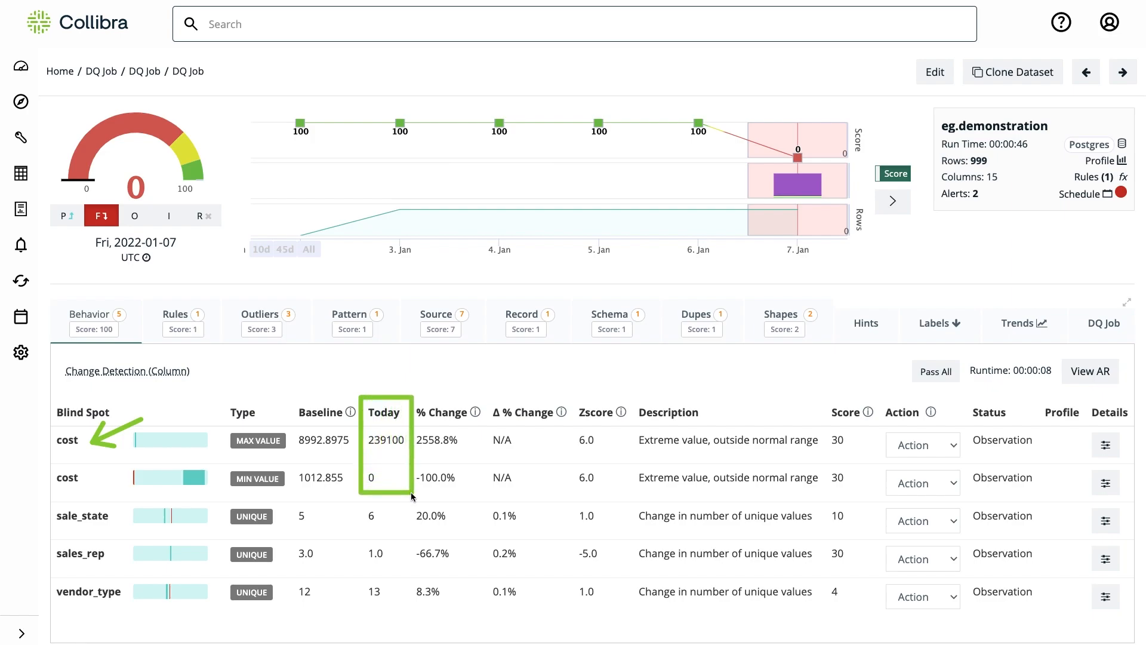
pyautogui.moveTo(470, 509)
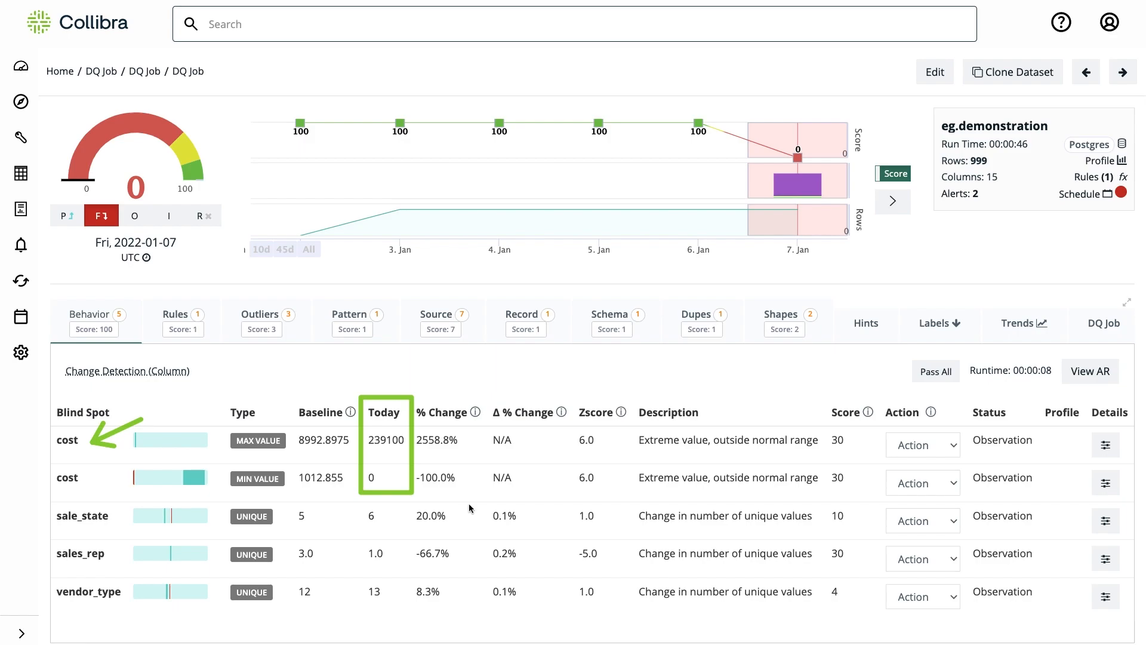
pyautogui.moveTo(637, 475)
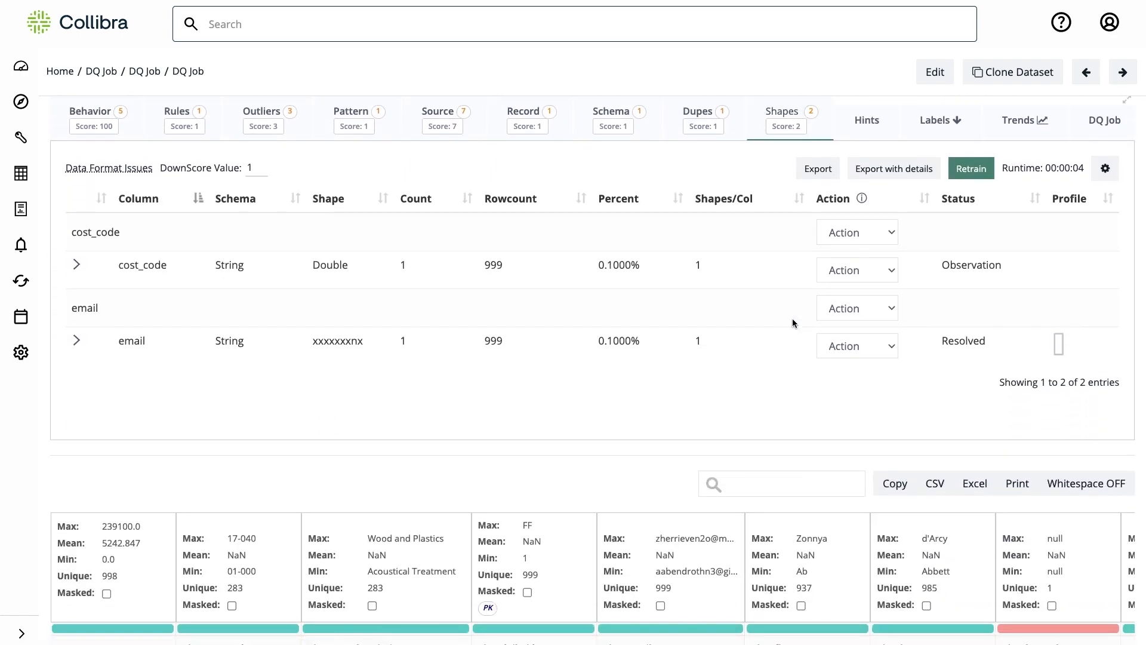
pyautogui.moveTo(205, 423)
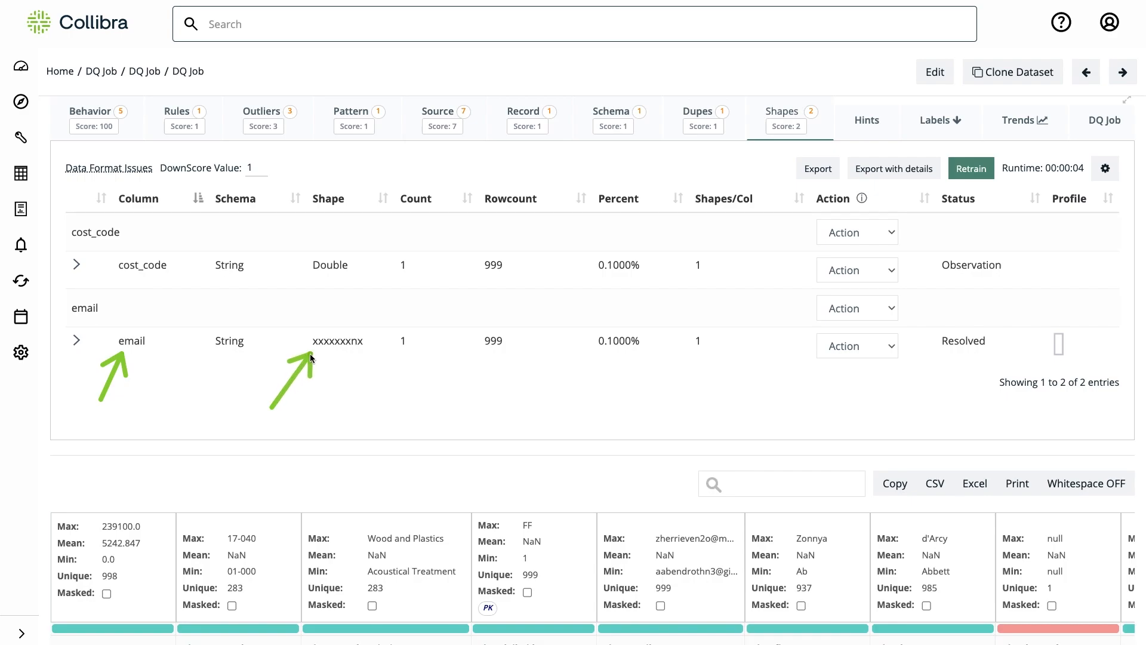
pyautogui.moveTo(355, 366)
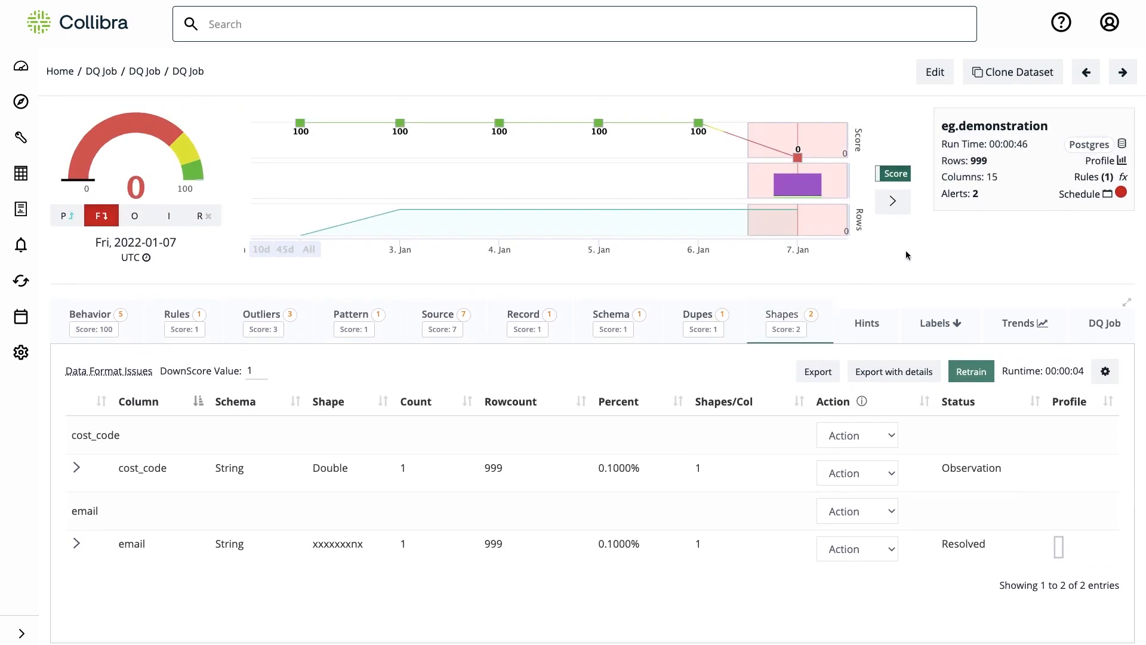
# Open the job's Scheduler dialog with local_agent and daily all-week settings
pyautogui.click(1083, 194)
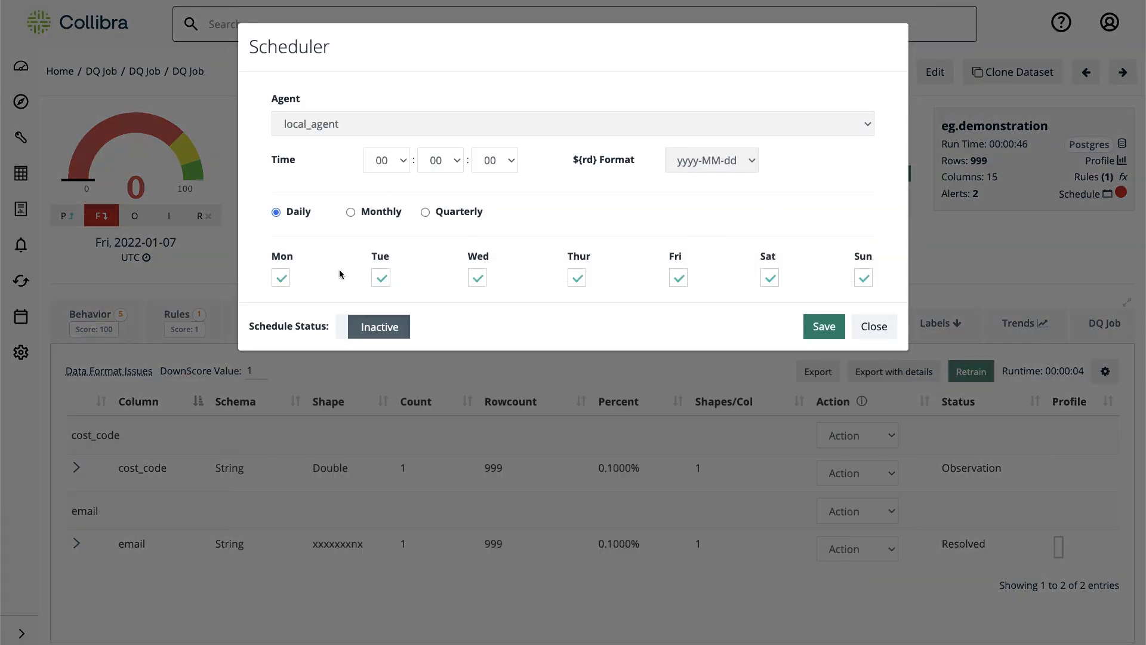
# Switch the daily schedule status from Inactive to Active
pyautogui.click(380, 326)
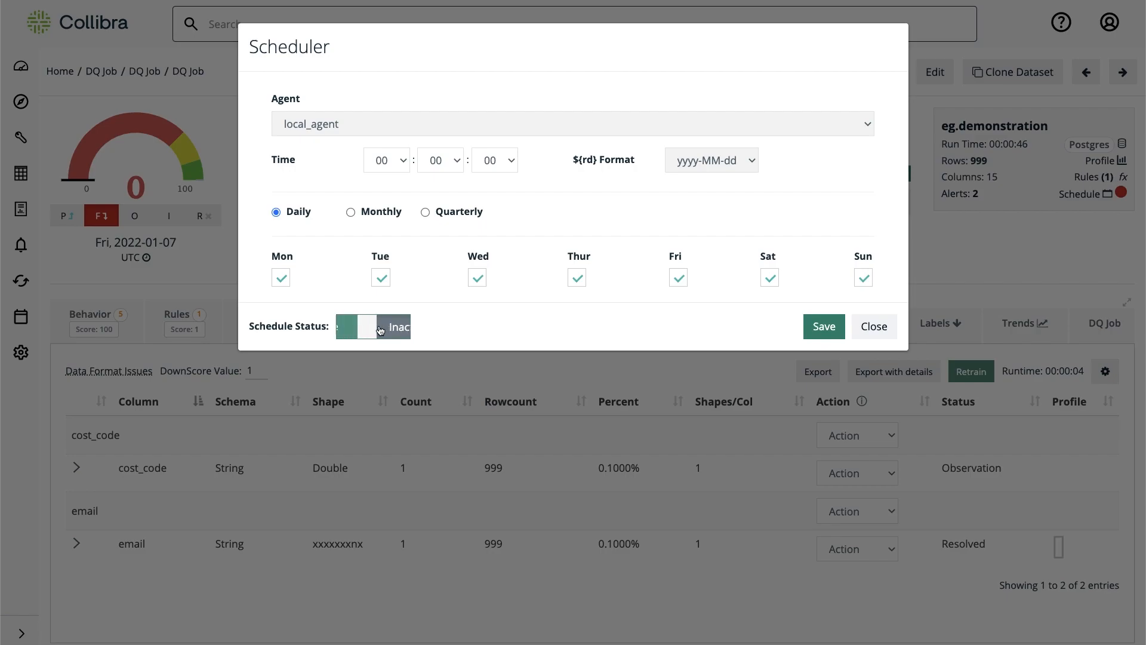